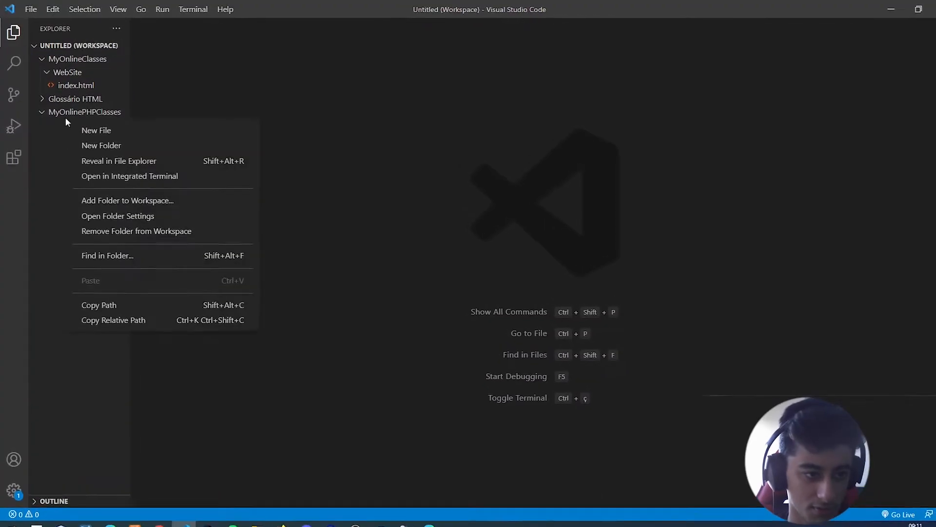
# Create index.html in MyOnlinePHPClasses and expand the ! HTML skeleton.
pyautogui.click(96, 130)
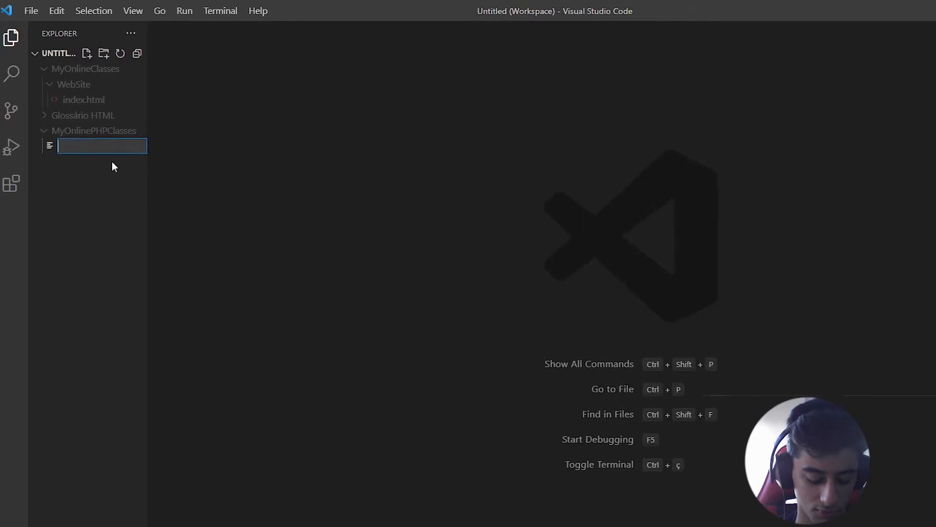
pyautogui.write('index.html')
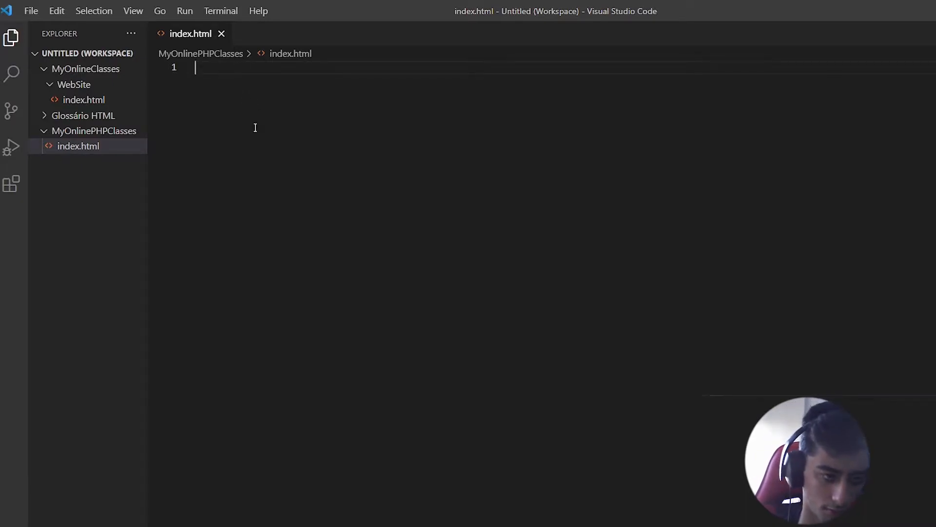
pyautogui.write('!')
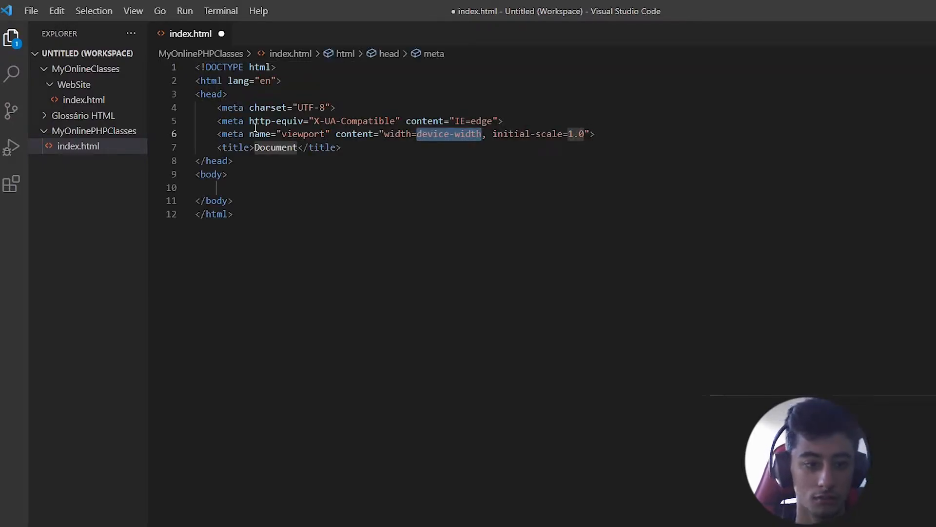
# Add an empty button element to the body via the butt abbreviation and save.
pyautogui.write('butt')
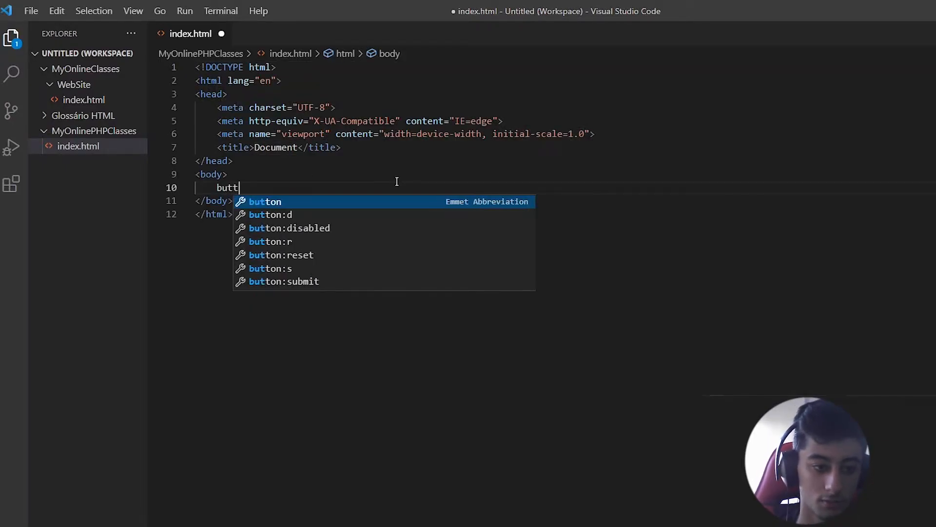
pyautogui.press('Tab')
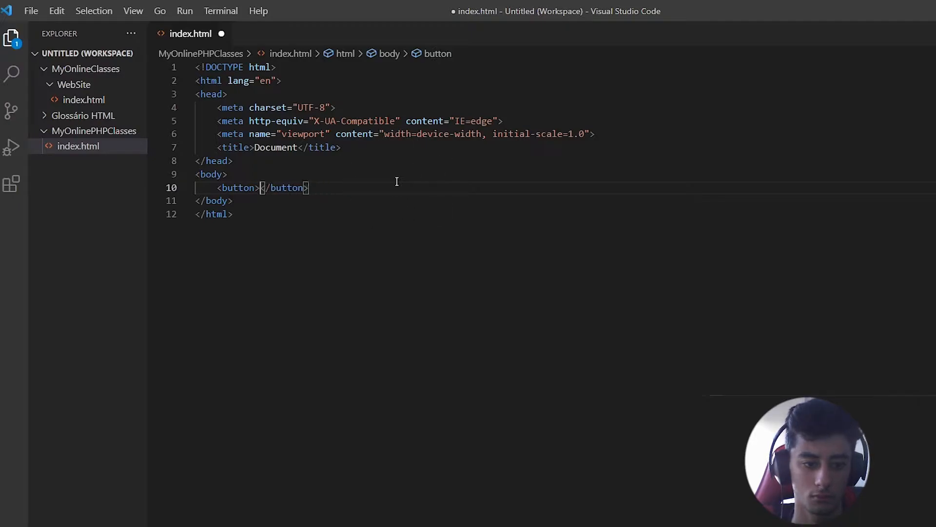
pyautogui.press('ctrl+s')
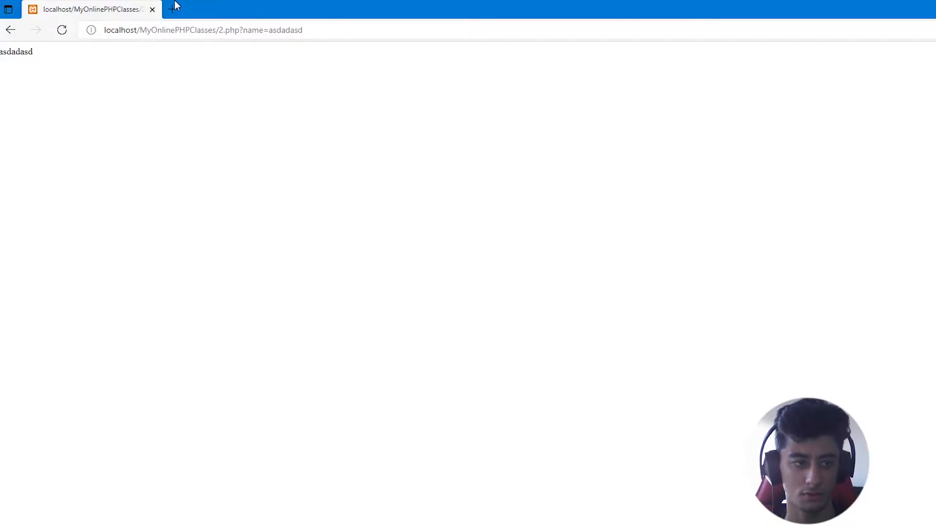
# Open the localhost root listing and enter the MyOnlinePHPClasses folder.
pyautogui.click(172, 9)
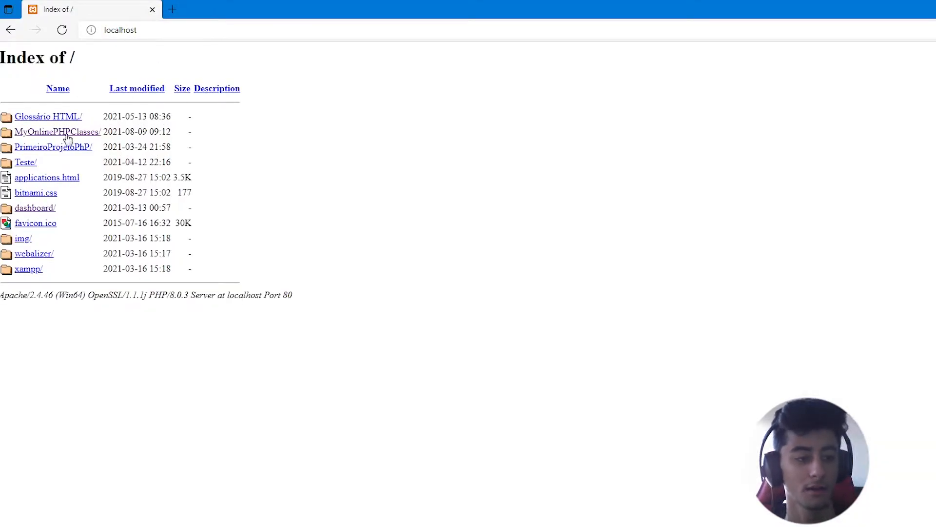
pyautogui.click(57, 131)
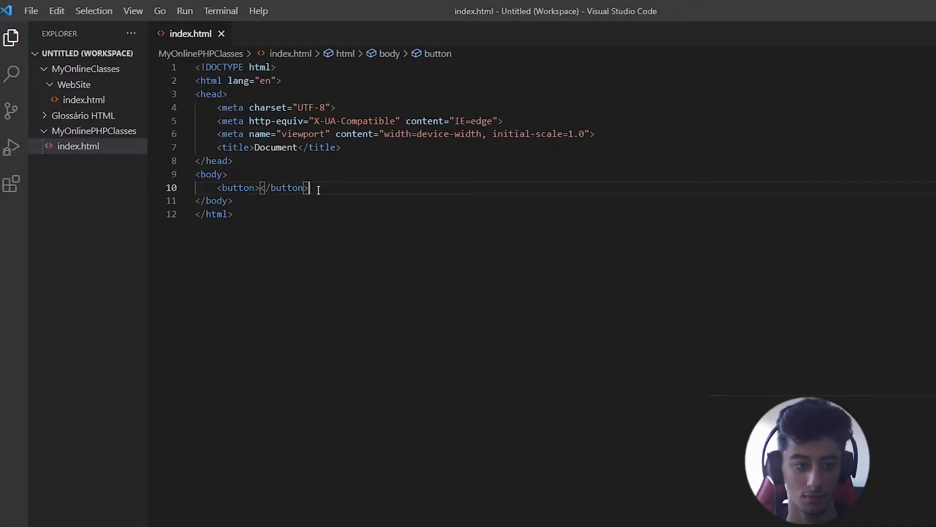
# Add a text input and a button labelled 'click button' to the body.
pyautogui.write('<input type="text">')
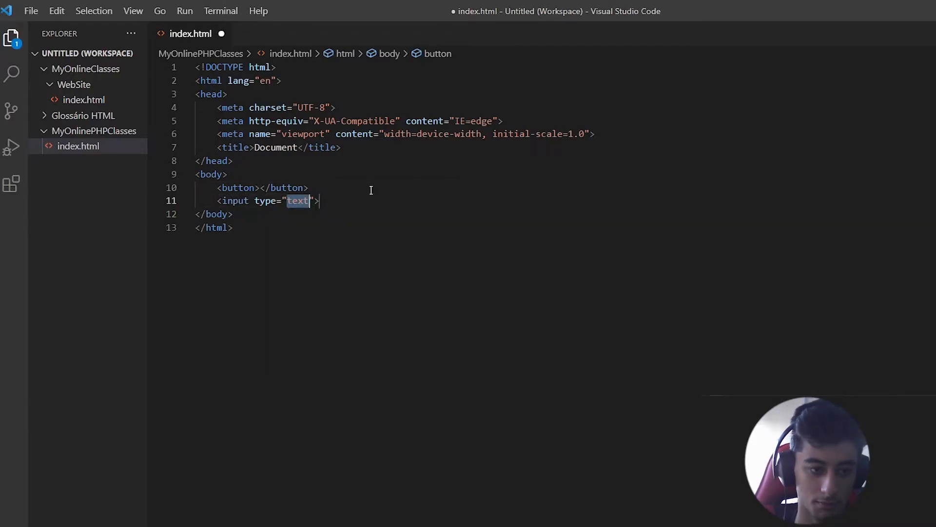
pyautogui.write('button')
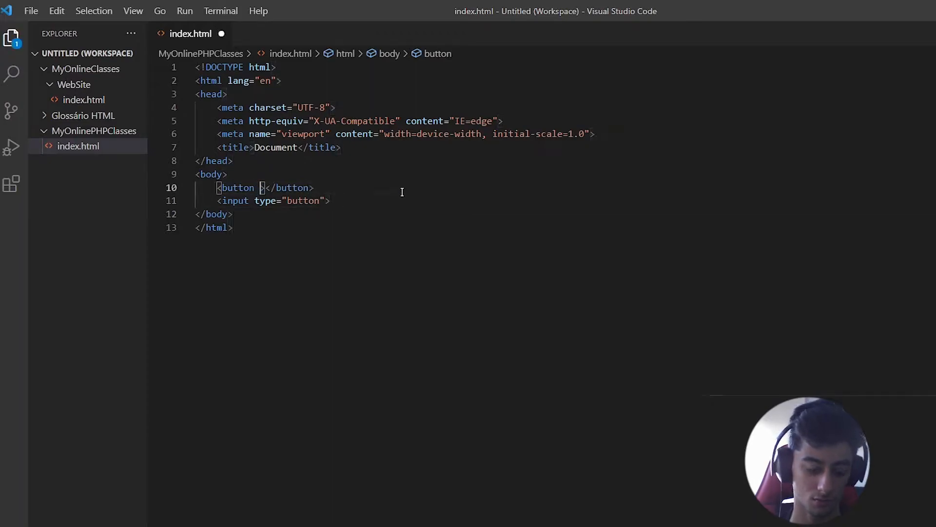
pyautogui.write('value=""')
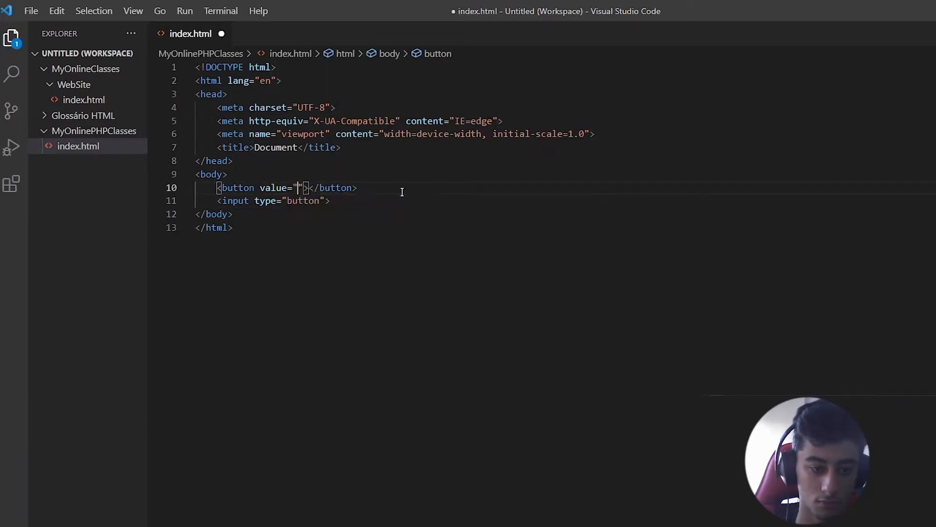
pyautogui.write('click button')
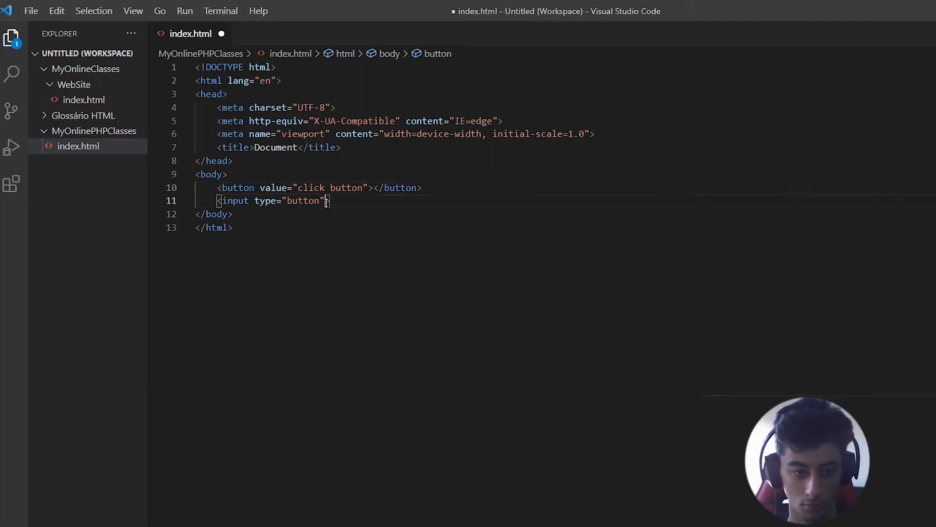
# Give the input button a value, fixing the misplaced 'click button' text.
pyautogui.write('value=""')
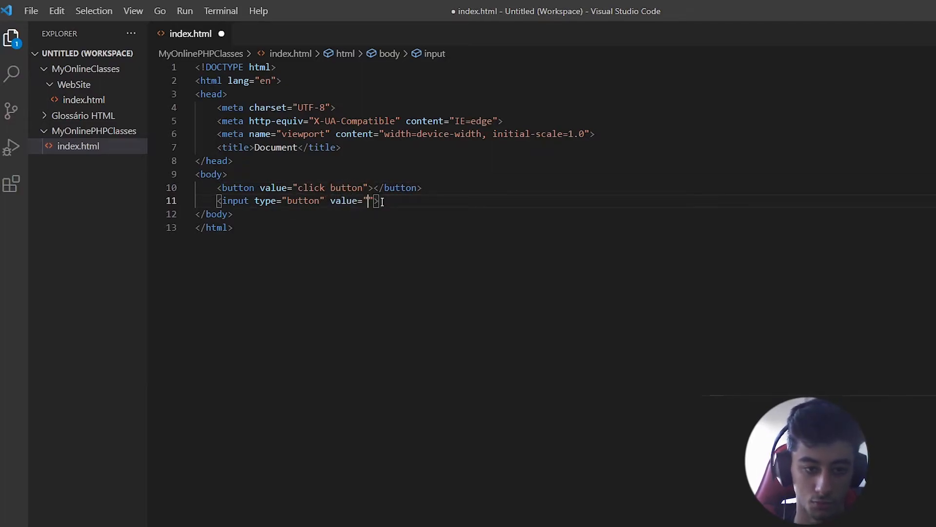
pyautogui.write('click input button')
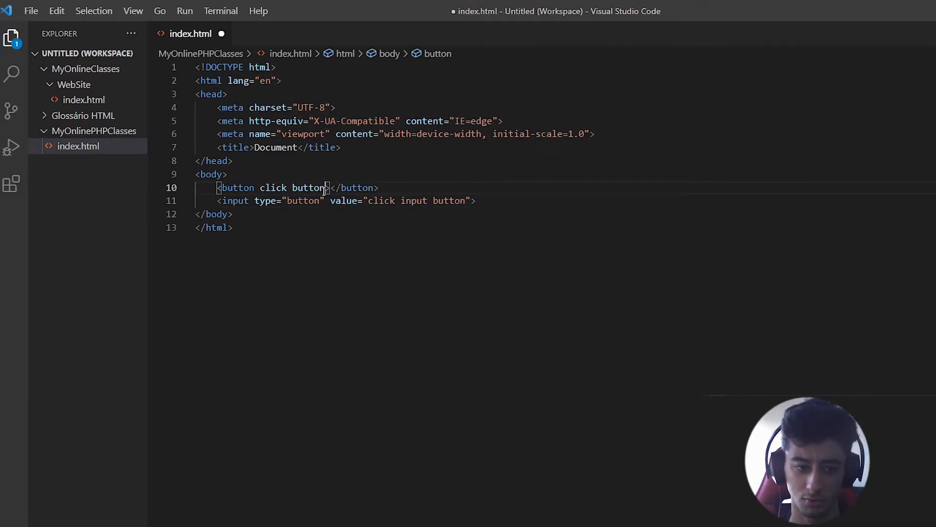
pyautogui.press('Backspace')
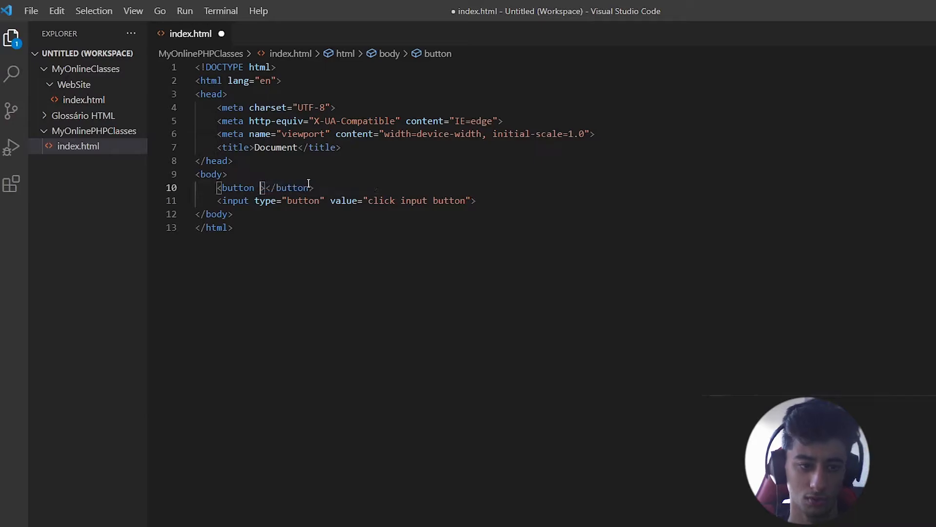
pyautogui.write('click button')
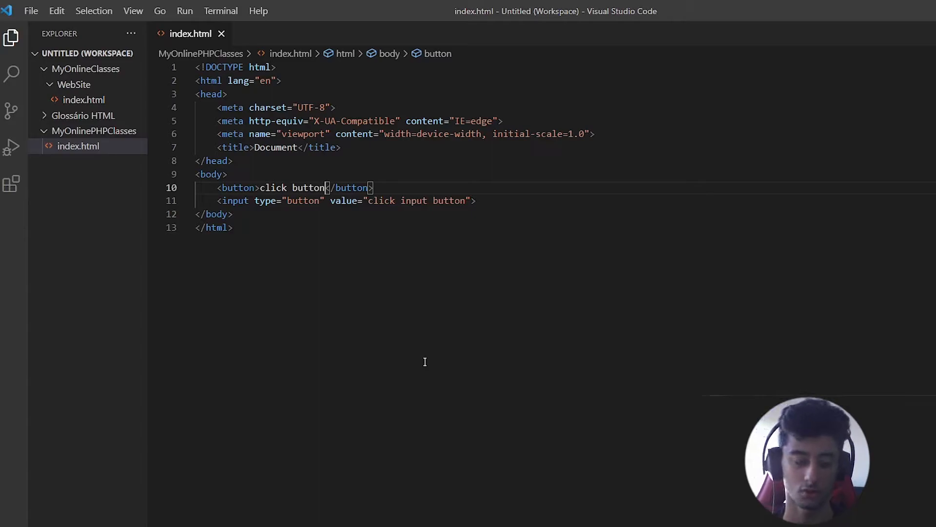
pyautogui.moveTo(423, 340)
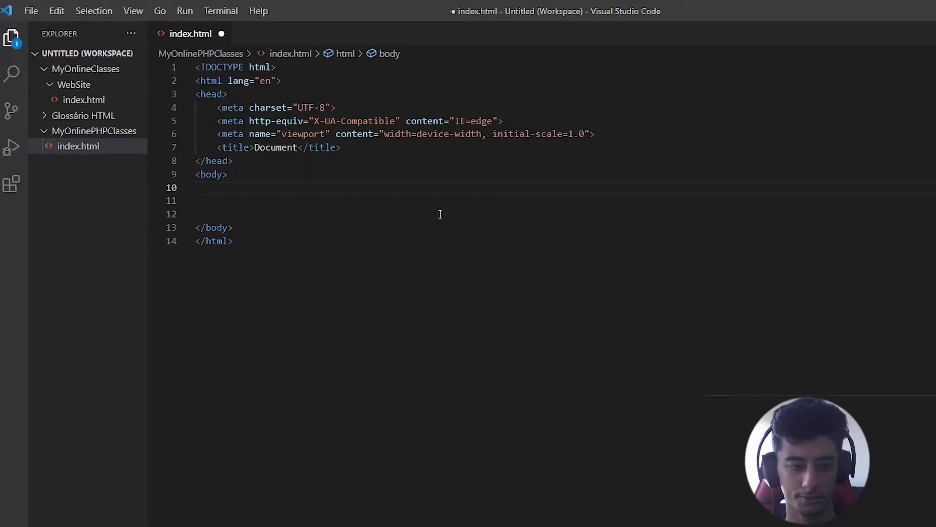
pyautogui.moveTo(485, 234)
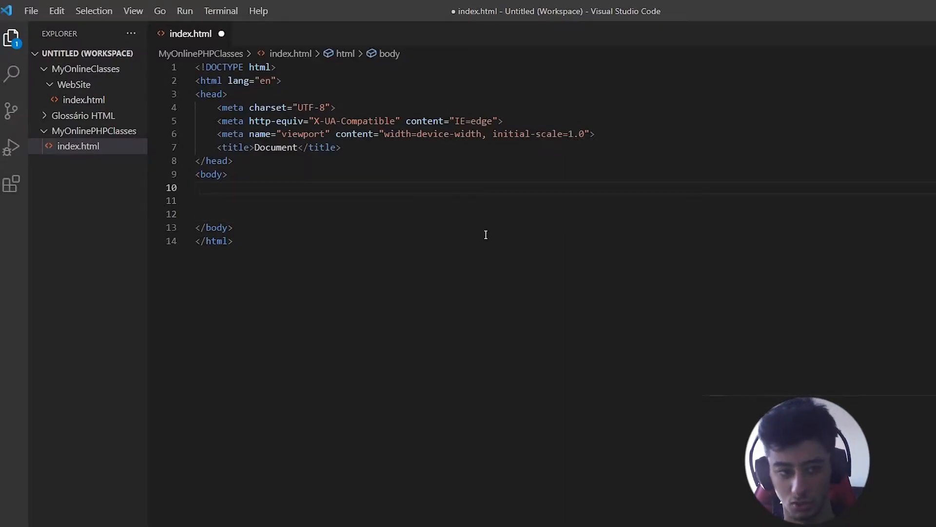
pyautogui.moveTo(516, 239)
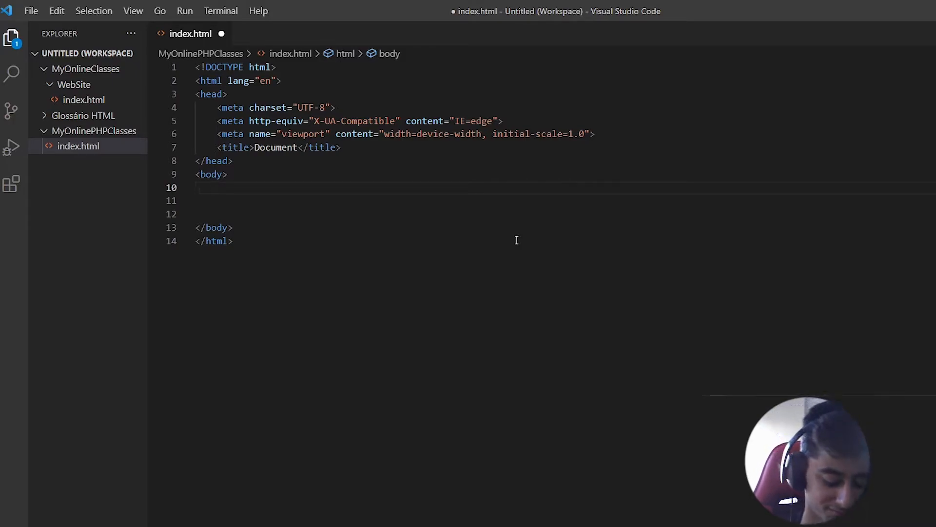
# Add a form with action 2.php and method="get".
pyautogui.write('fo')
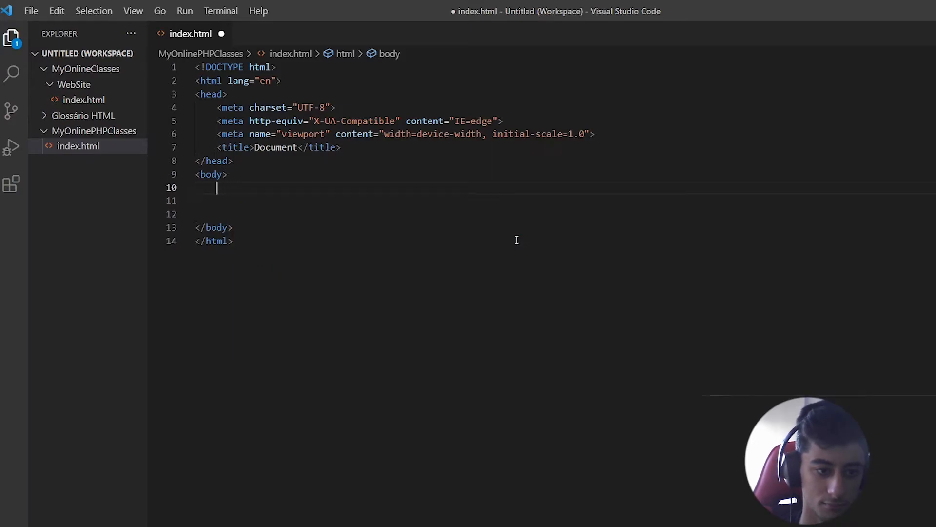
pyautogui.write('form action=""></form>')
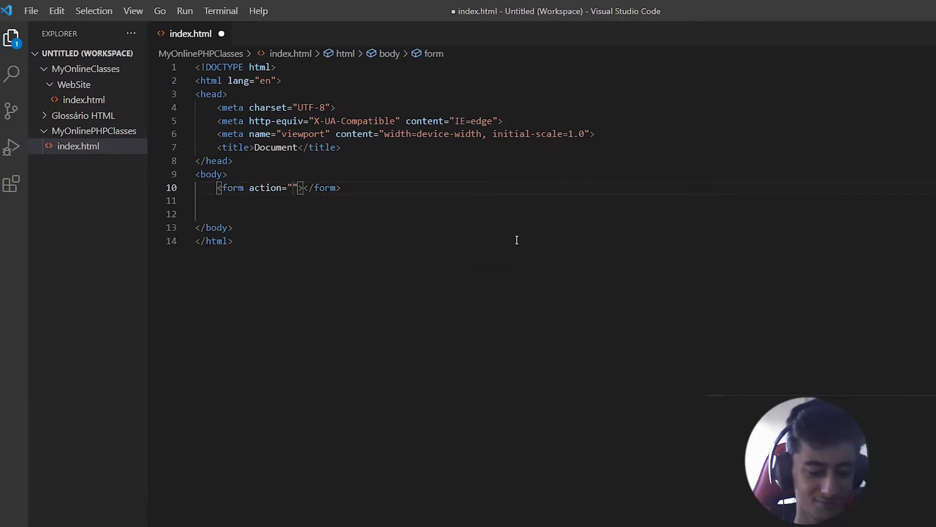
pyautogui.write('2')
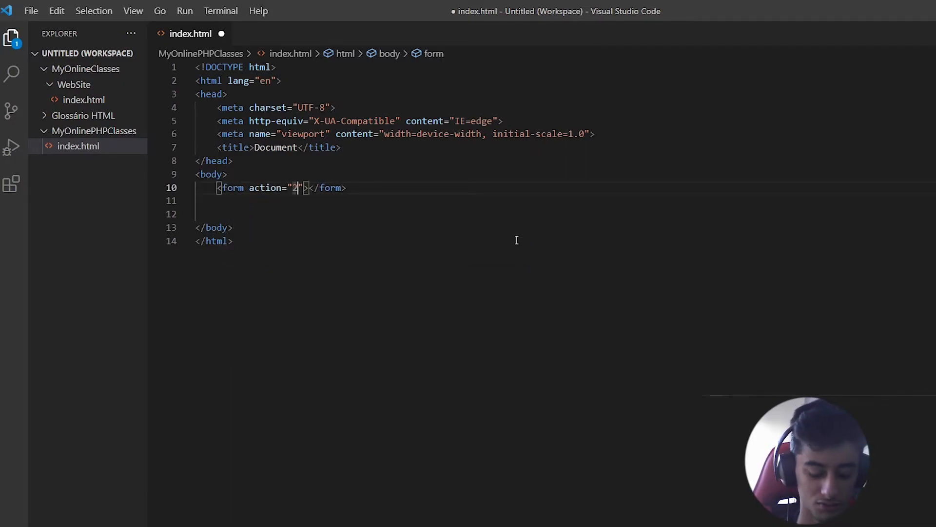
pyautogui.write('.php')
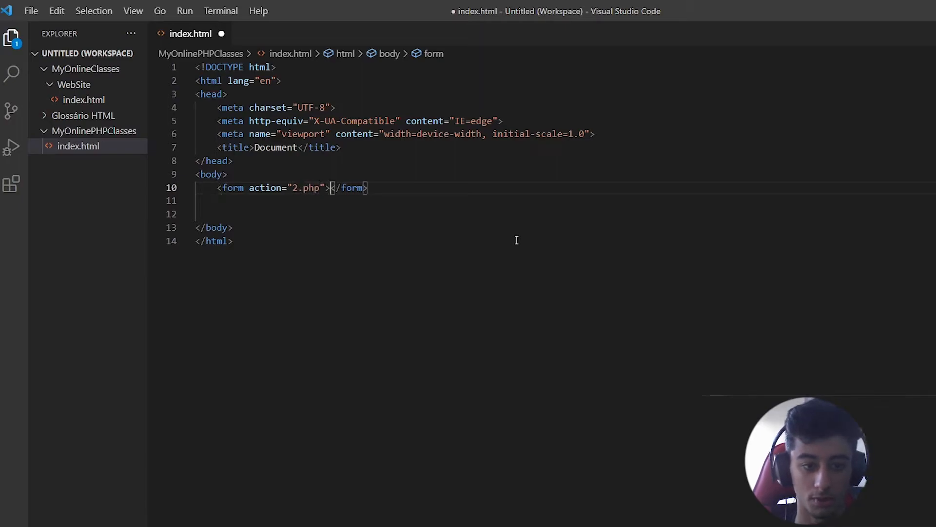
pyautogui.write('method')
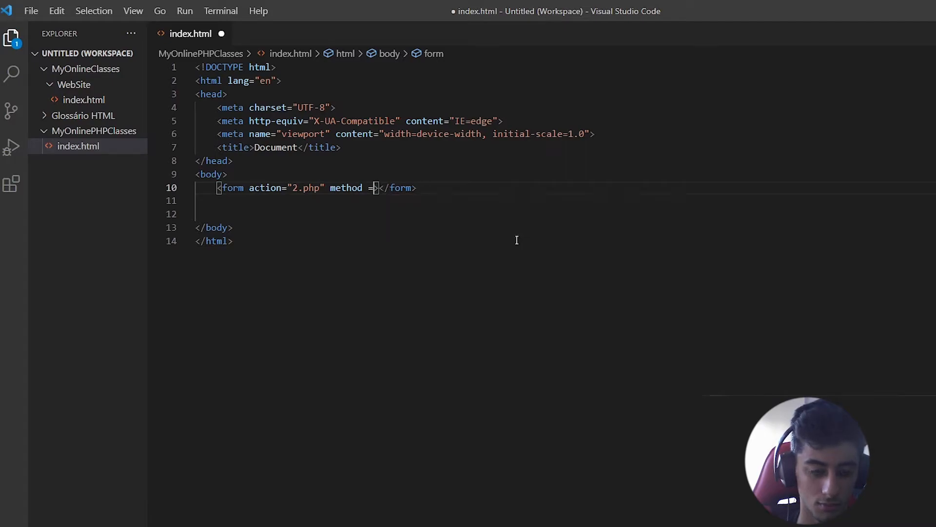
pyautogui.write('="get')
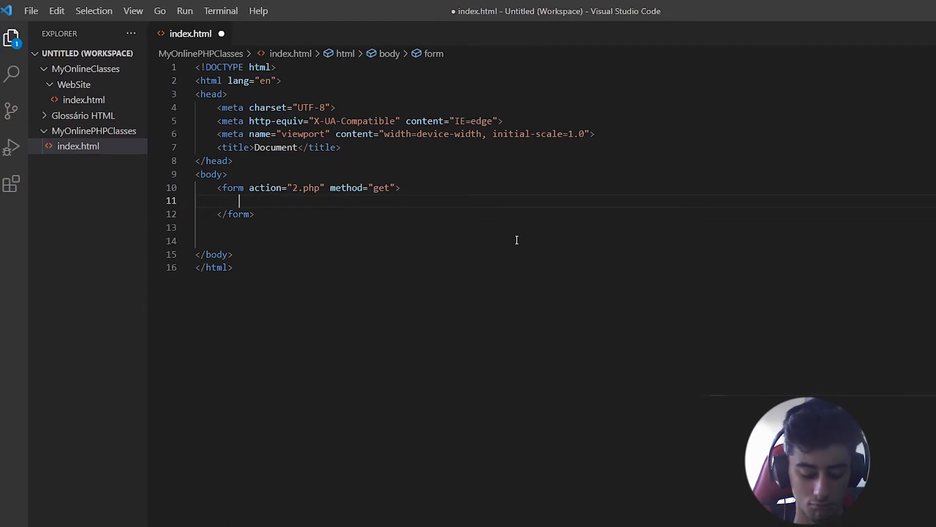
# Put a text input and a submit button valued 'click to go!' inside the form.
pyautogui.write('input')
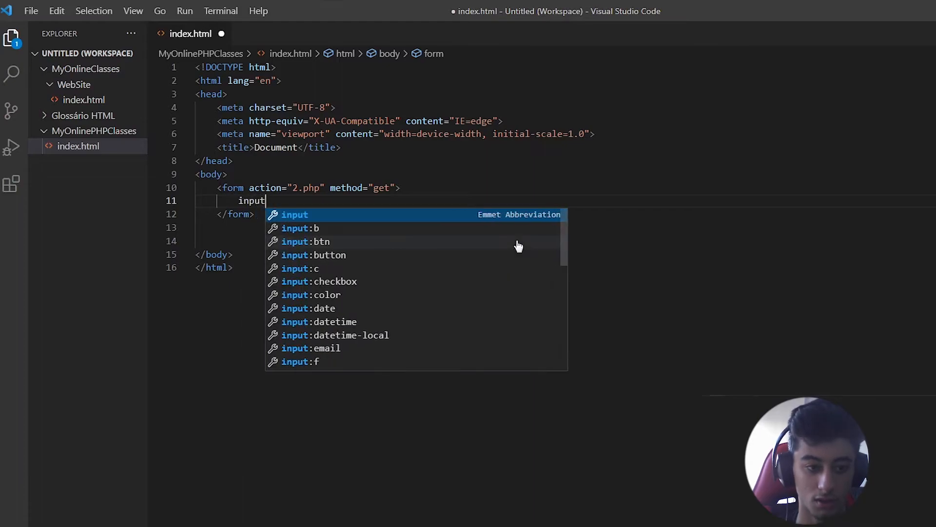
pyautogui.press('Tab')
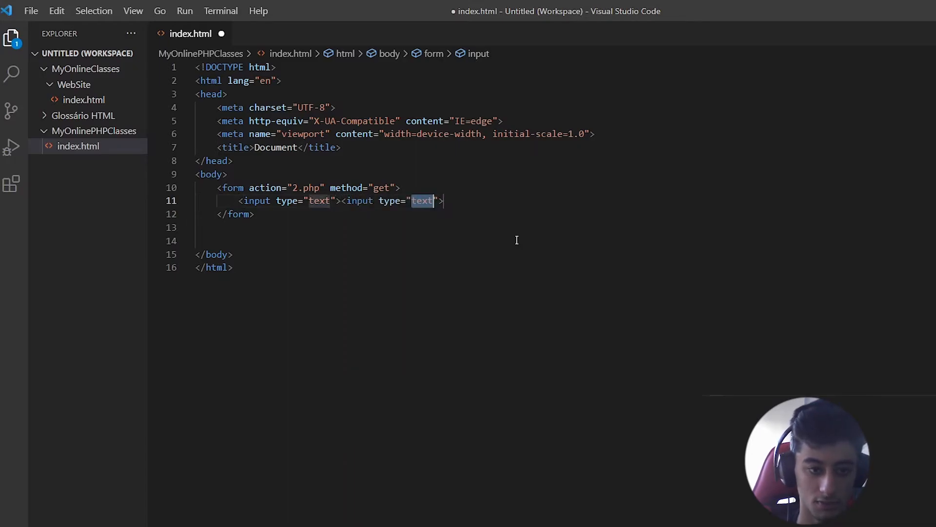
pyautogui.write('submit')
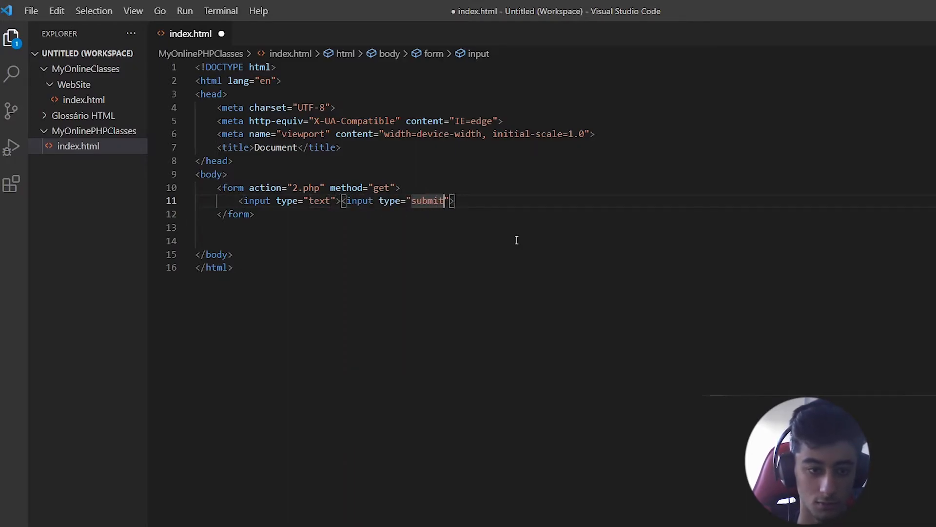
pyautogui.write('value=""')
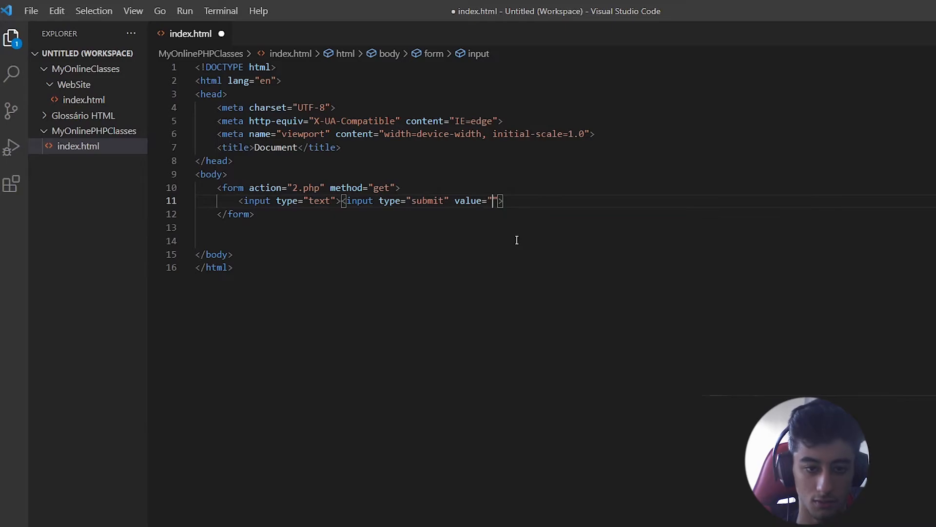
pyautogui.write('click to go')
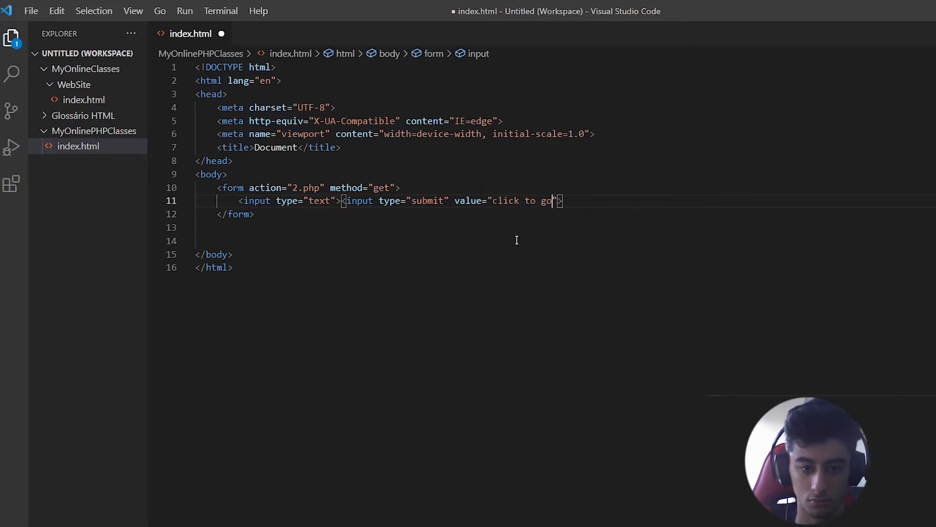
pyautogui.write('!')
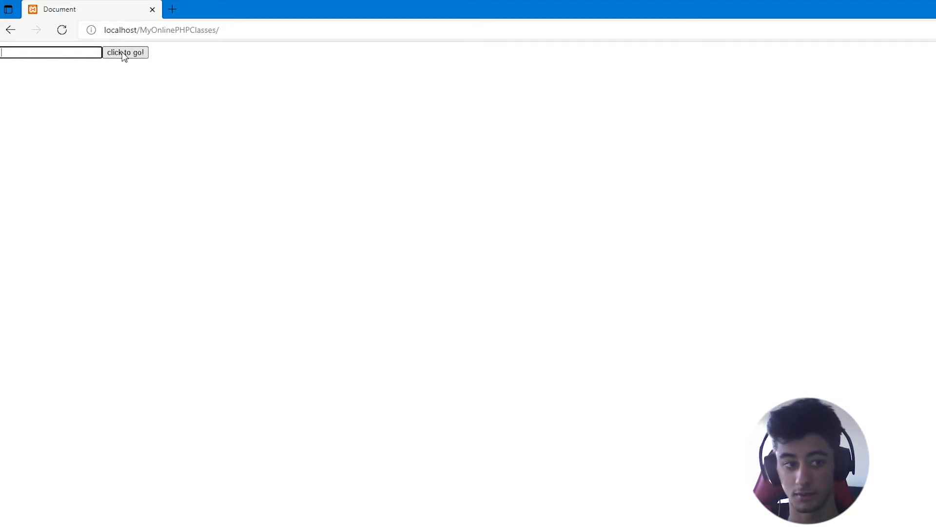
# Reload localhost/MyOnlinePHPClasses/ to preview the form, then start a new file.
pyautogui.click(125, 52)
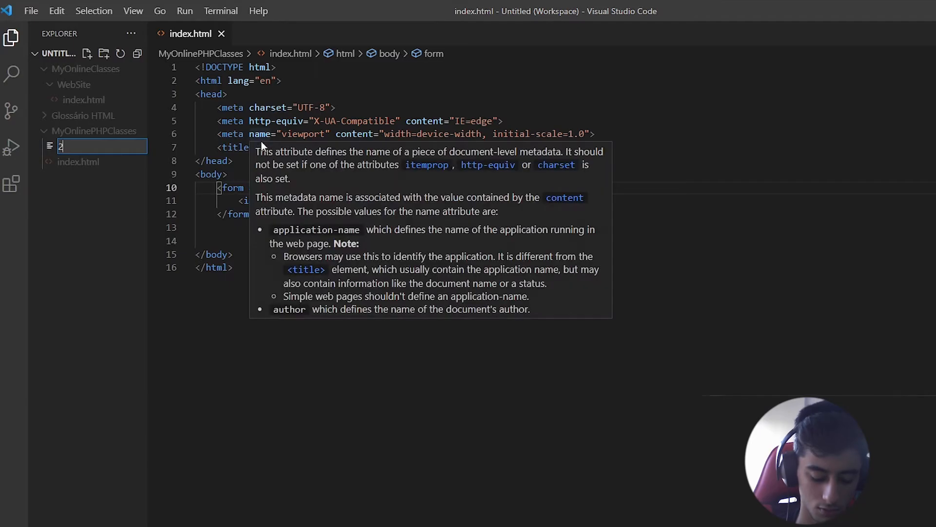
# Name the new file 2.php and open a <?php block in it.
pyautogui.write('.php')
pyautogui.press('Enter')
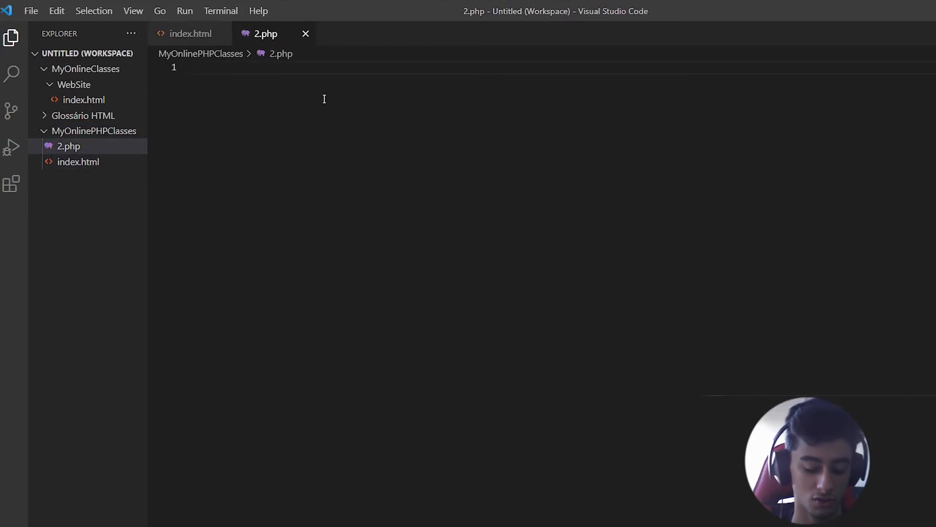
pyautogui.write('>')
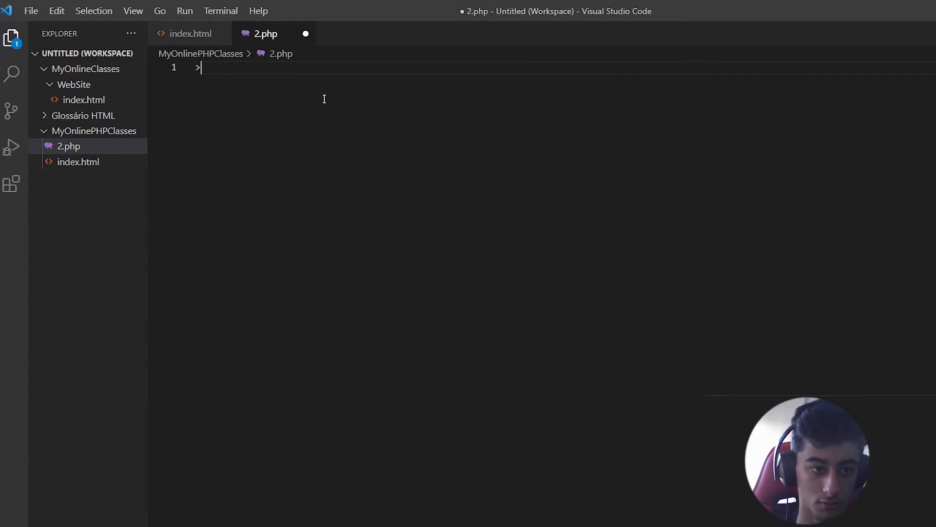
pyautogui.write('<?php')
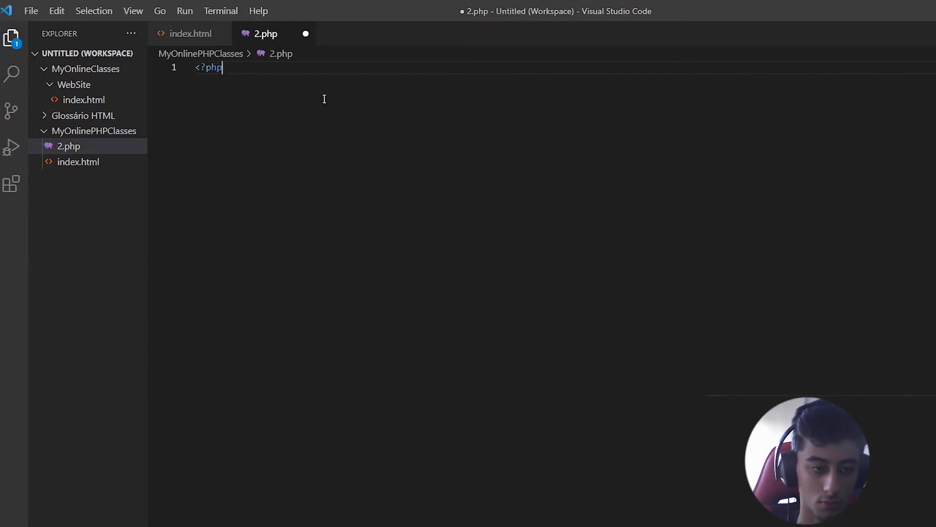
pyautogui.press('Enter')
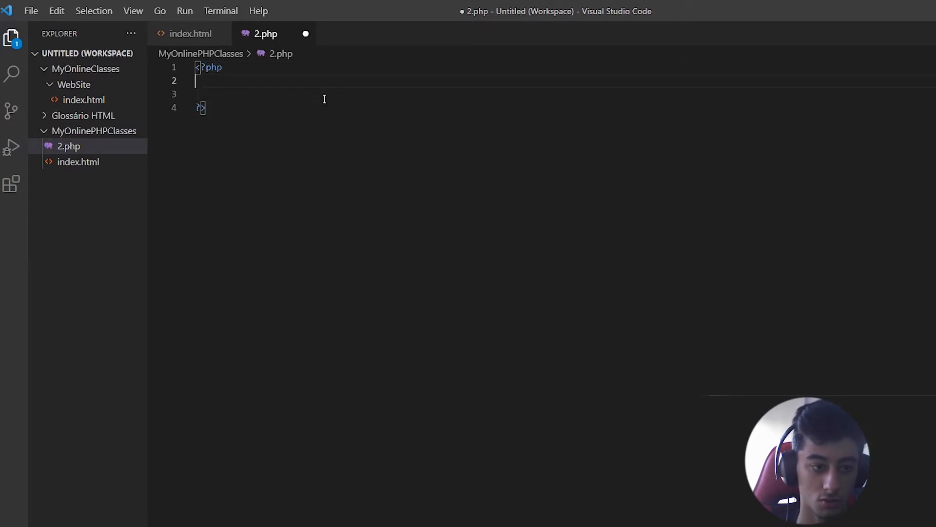
# Write echo $_GET[''] in 2.php and add a name attribute to the text input.
pyautogui.write('echo')
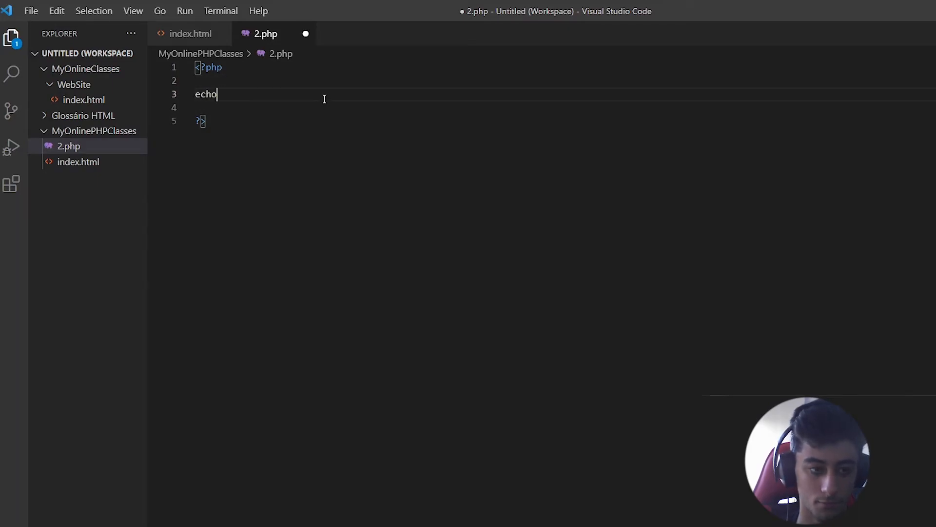
pyautogui.write('$_')
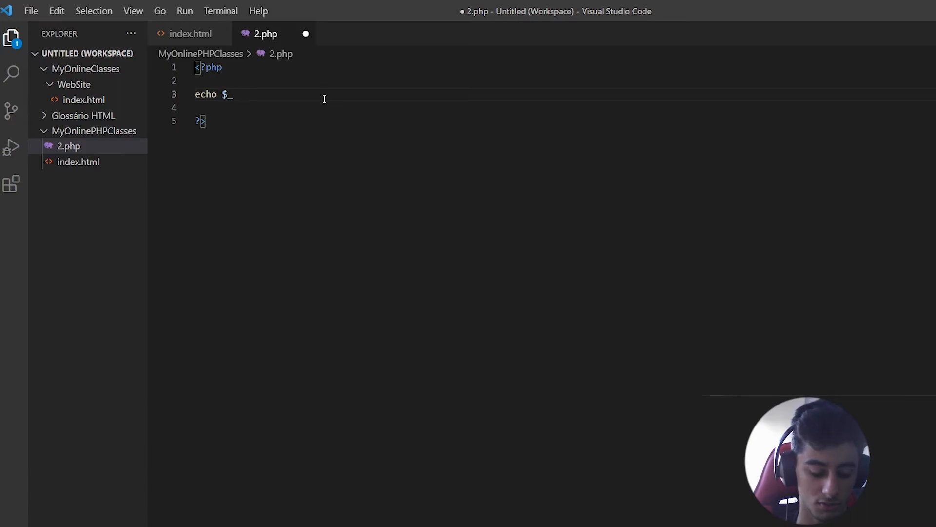
pyautogui.write('G')
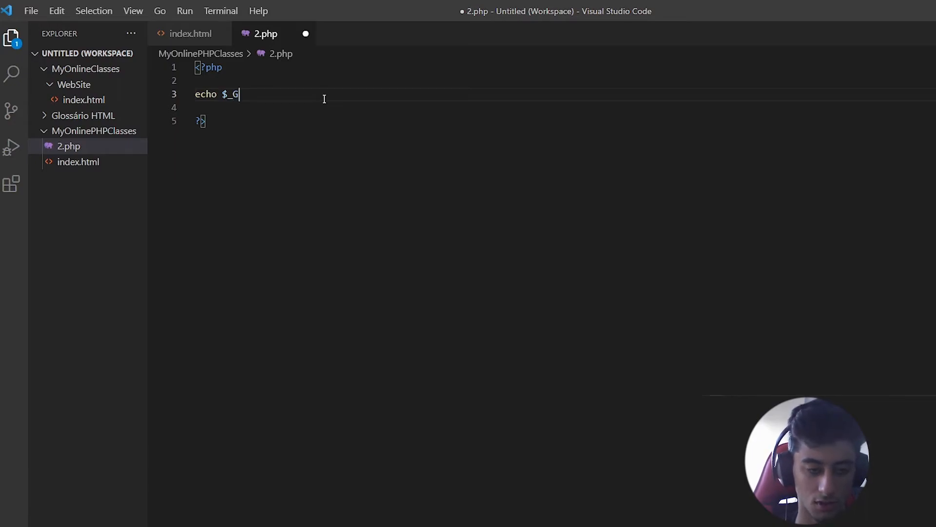
pyautogui.write('ET[]')
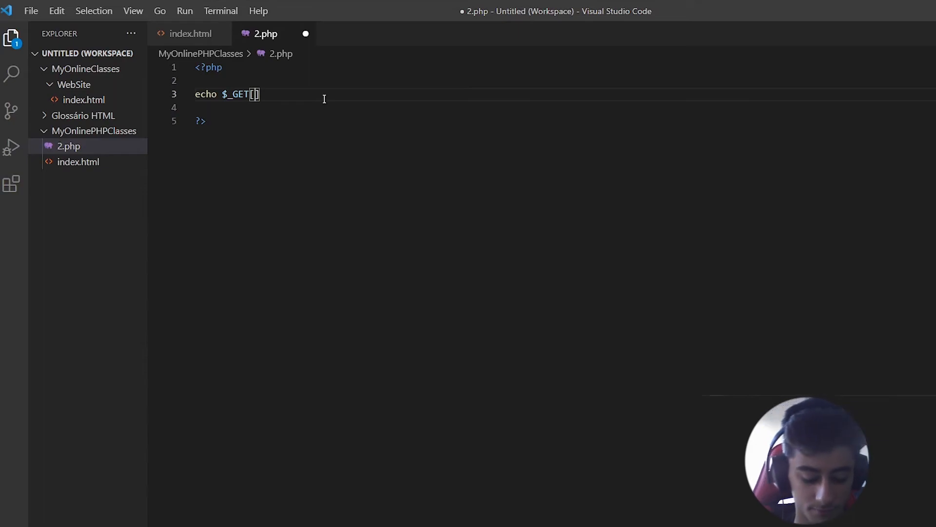
pyautogui.write("''")
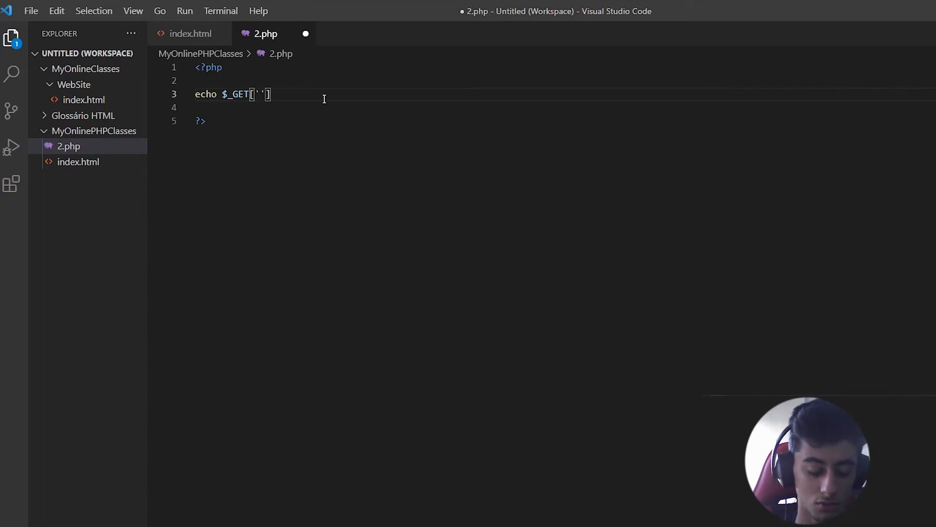
pyautogui.write('nam')
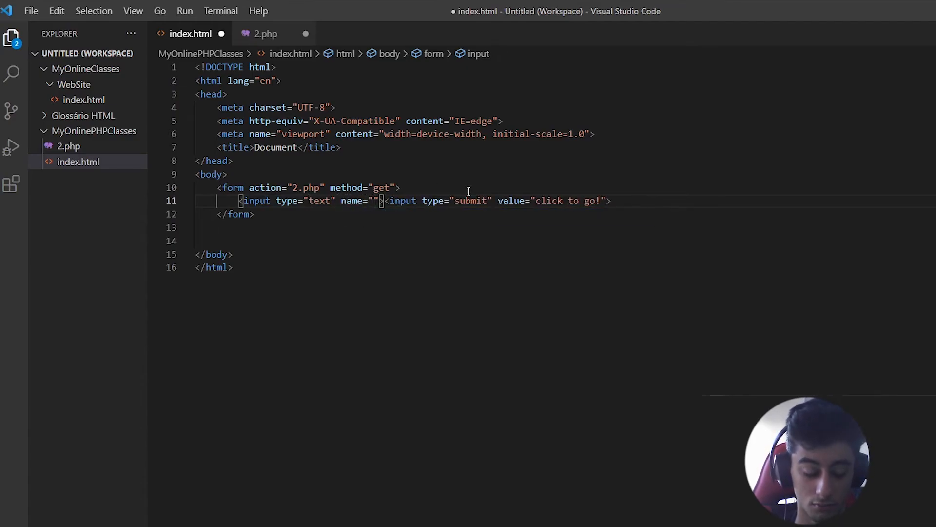
pyautogui.write('name')
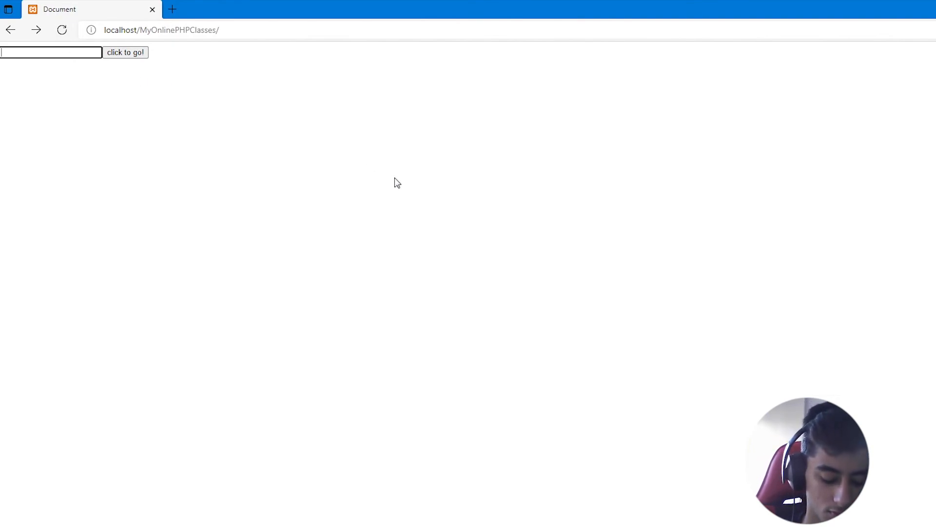
# Submit 'banana' through the form so 2.php echoes banana.
pyautogui.write('banana')
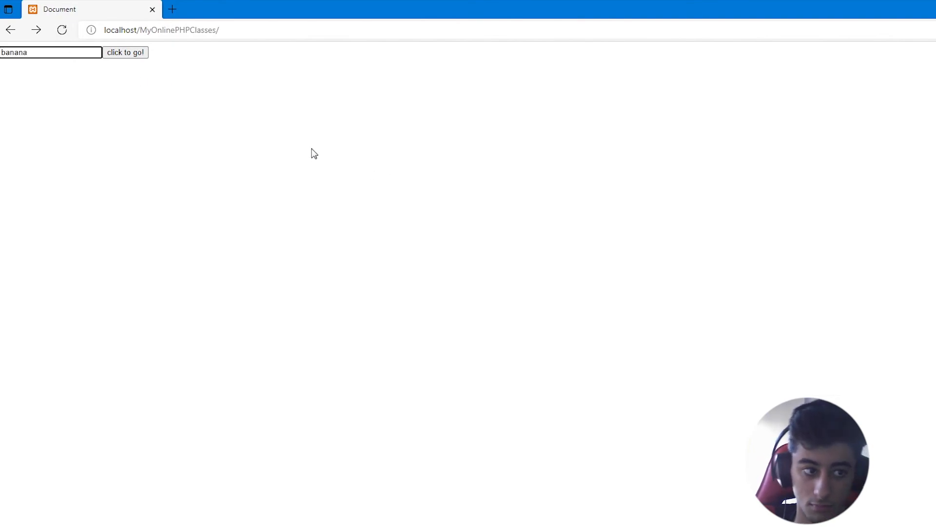
pyautogui.click(125, 52)
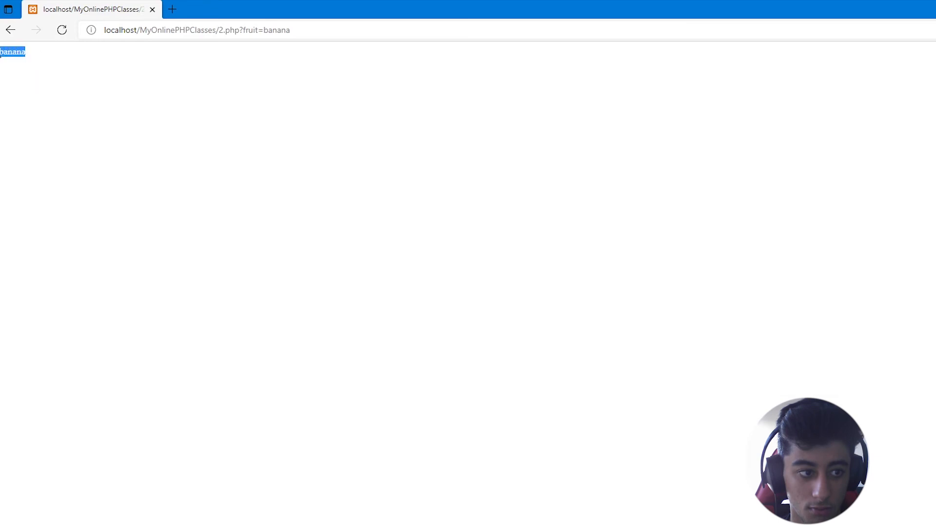